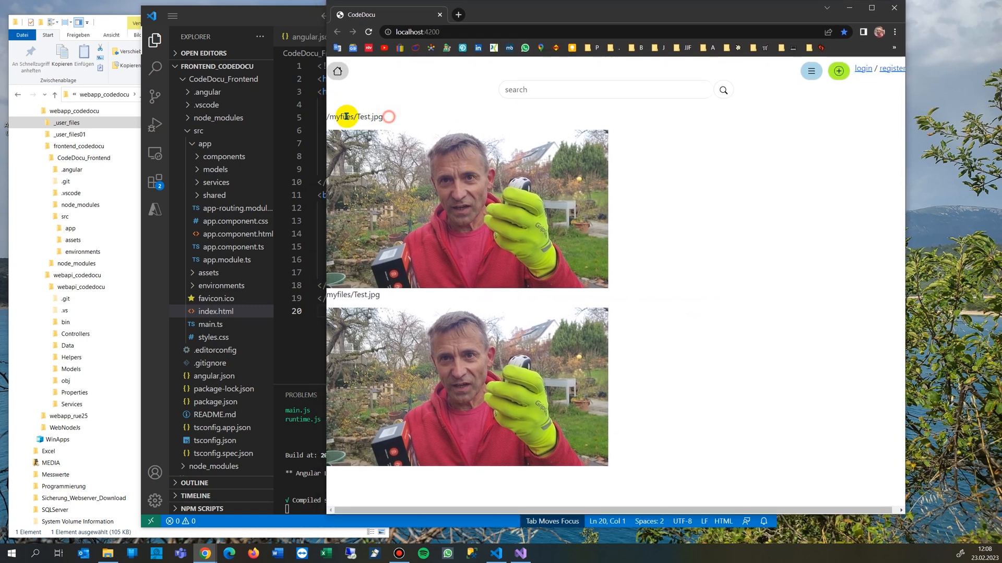
Step: Move Chrome aside and highlight Test.jpg in the first /myfiles/ img src of index.html
double_click(355, 117)
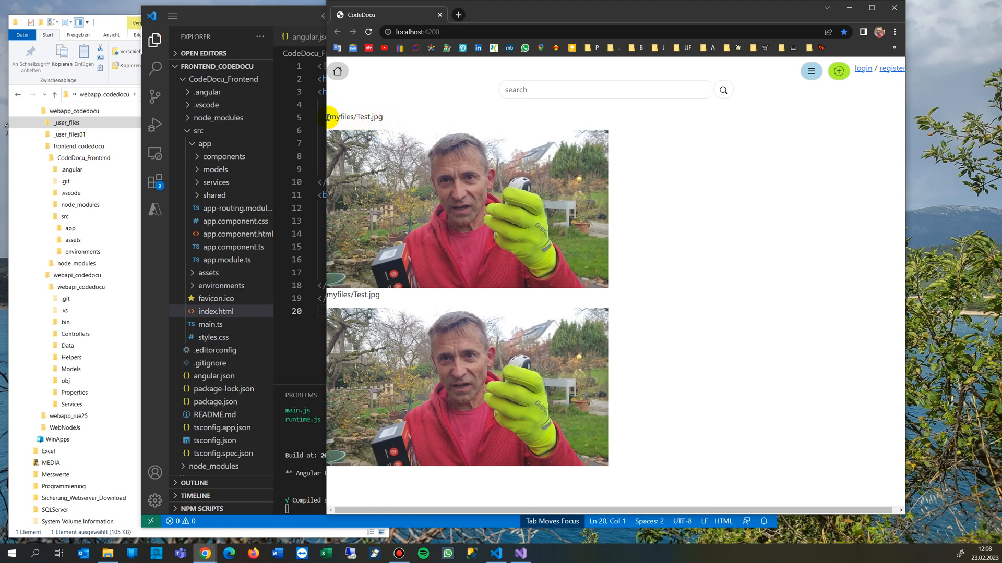
double_click(344, 117)
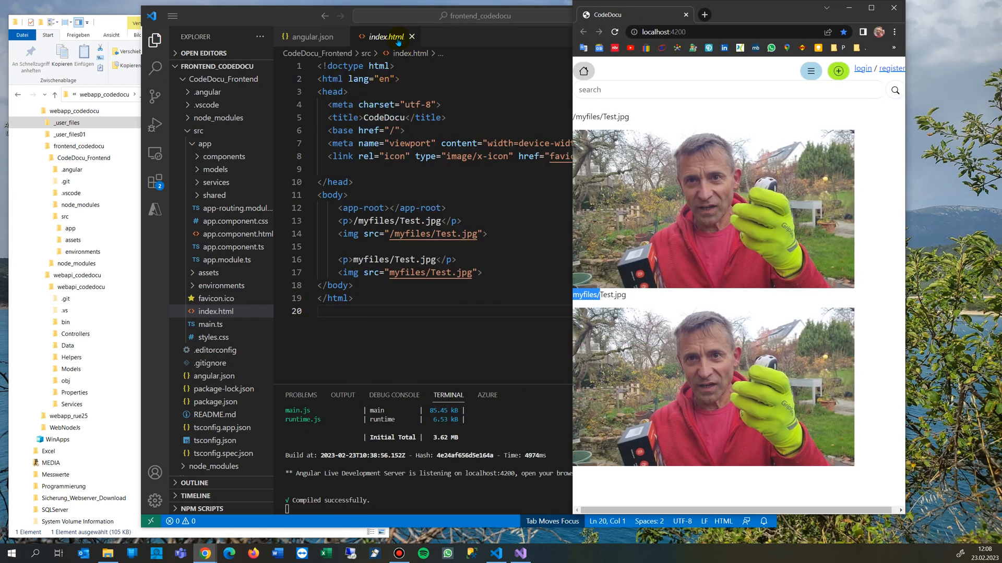
drag(339, 234, 484, 273)
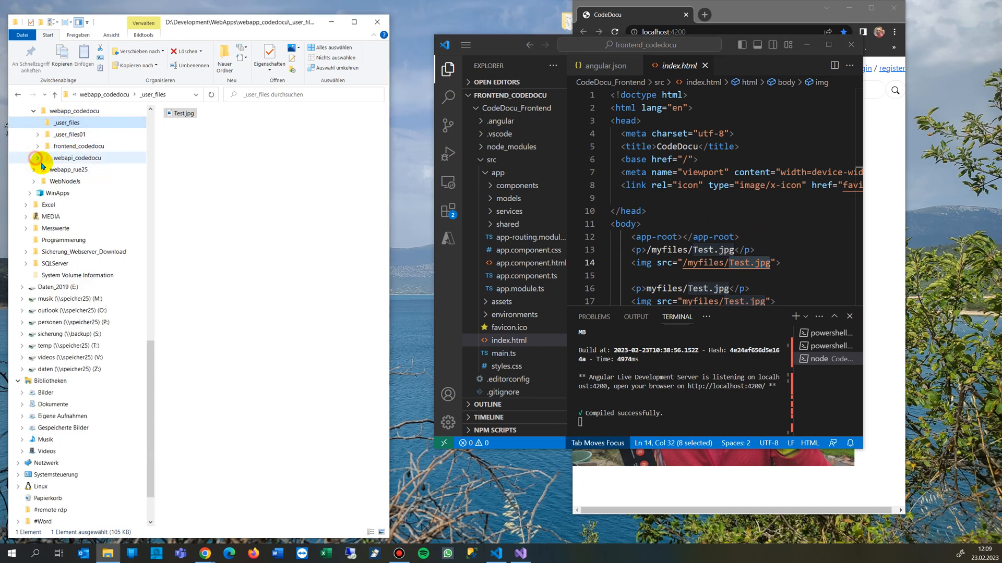
Step: Browse webapi_codedocu and _user_files, then land in frontend_codedocu > CodeDocu_Frontend
click(74, 111)
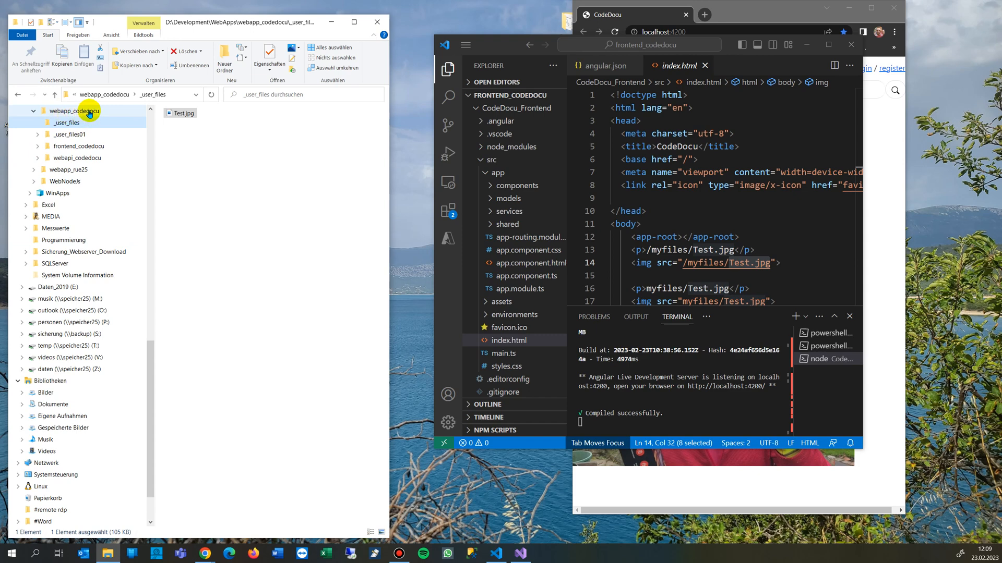
click(79, 146)
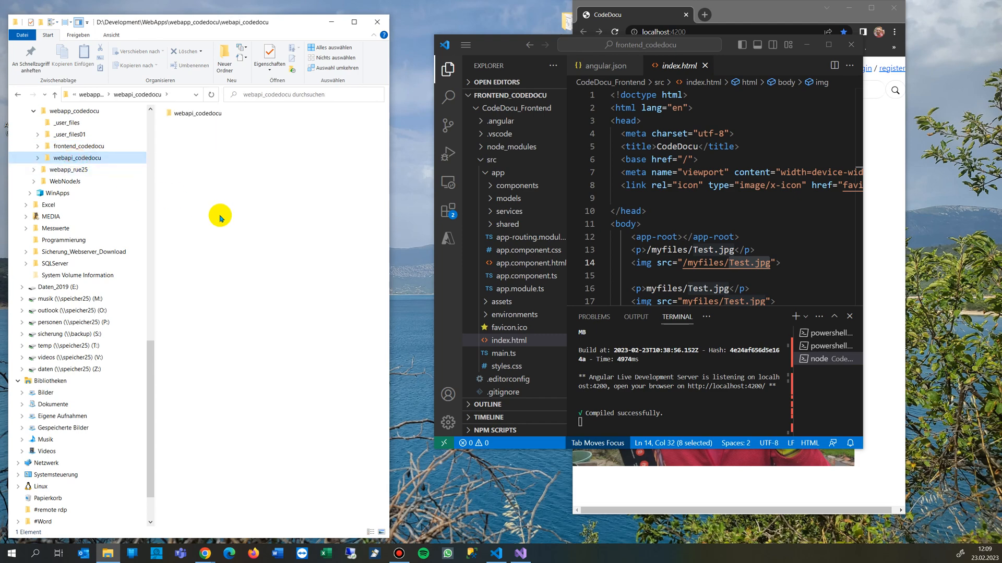
mouse_move(88, 184)
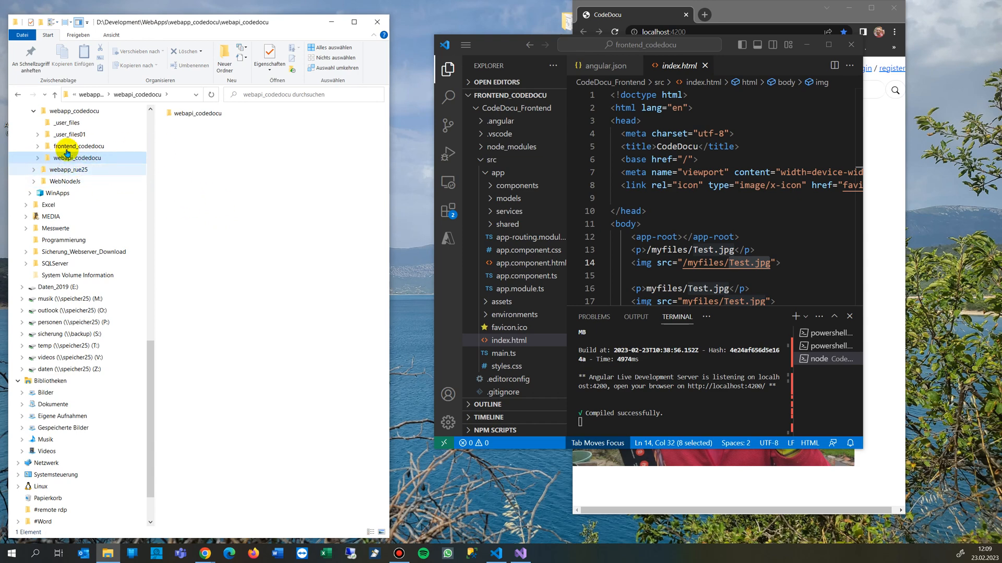
mouse_move(82, 161)
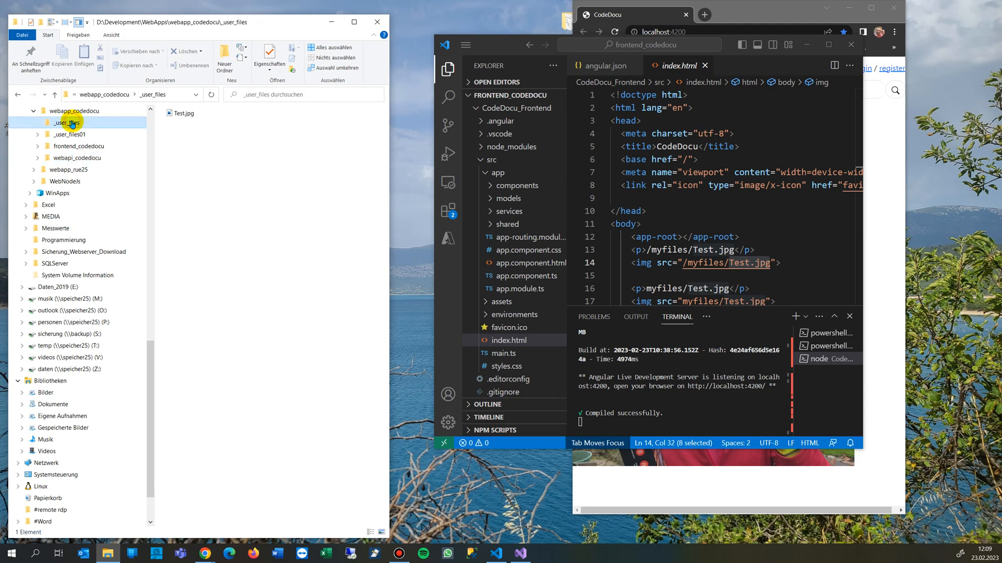
click(70, 135)
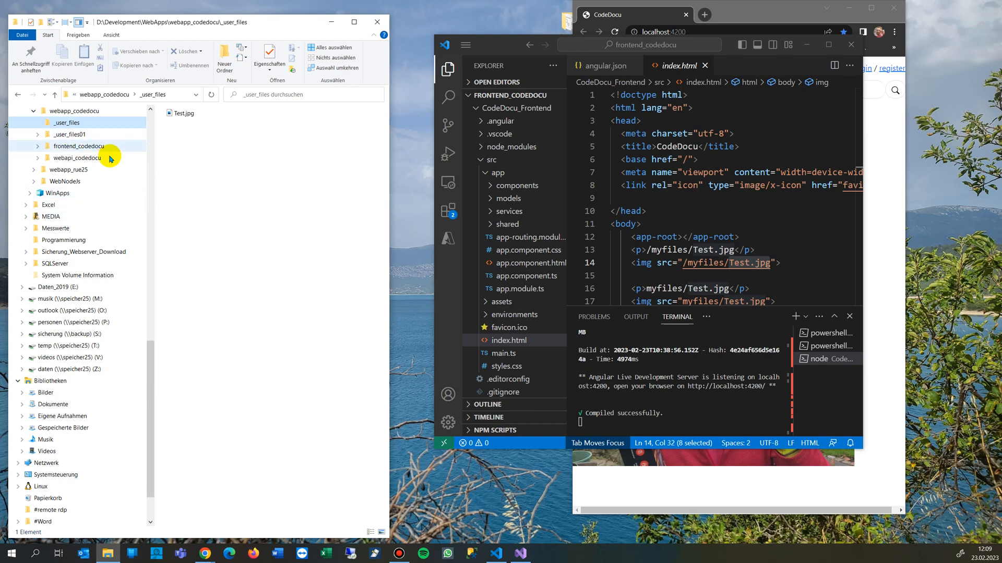
click(24, 122)
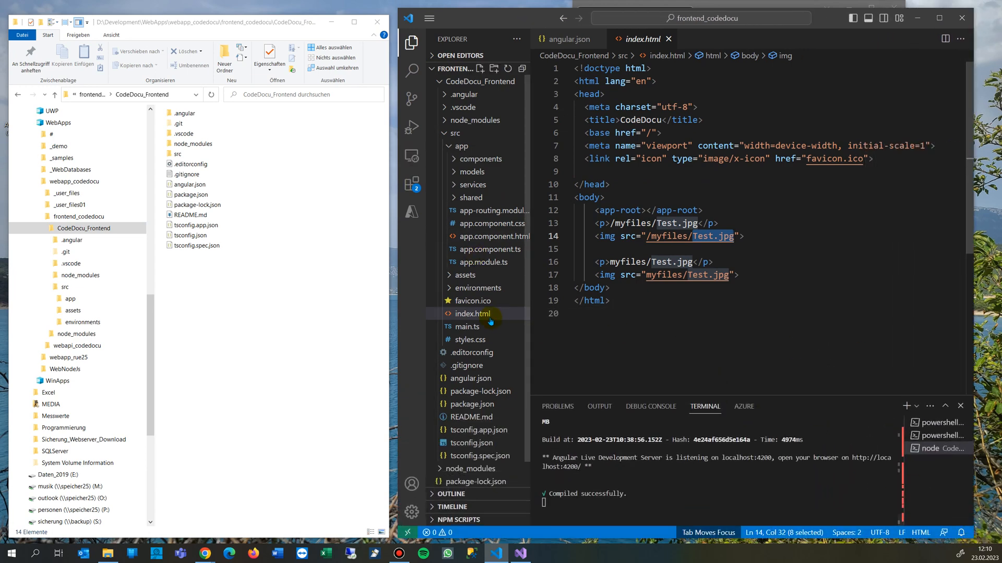
Step: Expand src and assets/images in the Explorer to show the SVG icons and .gitkeep
click(461, 146)
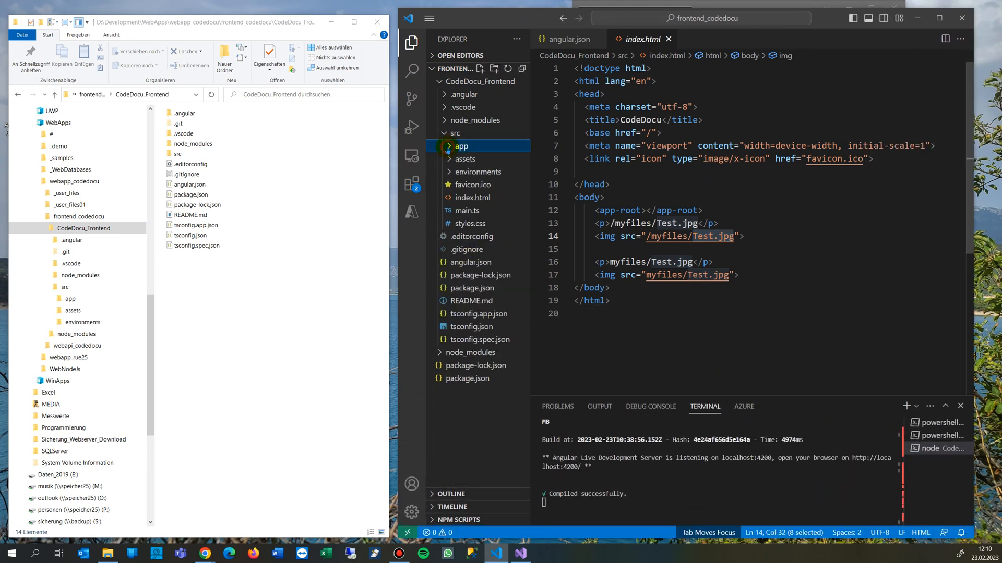
click(456, 132)
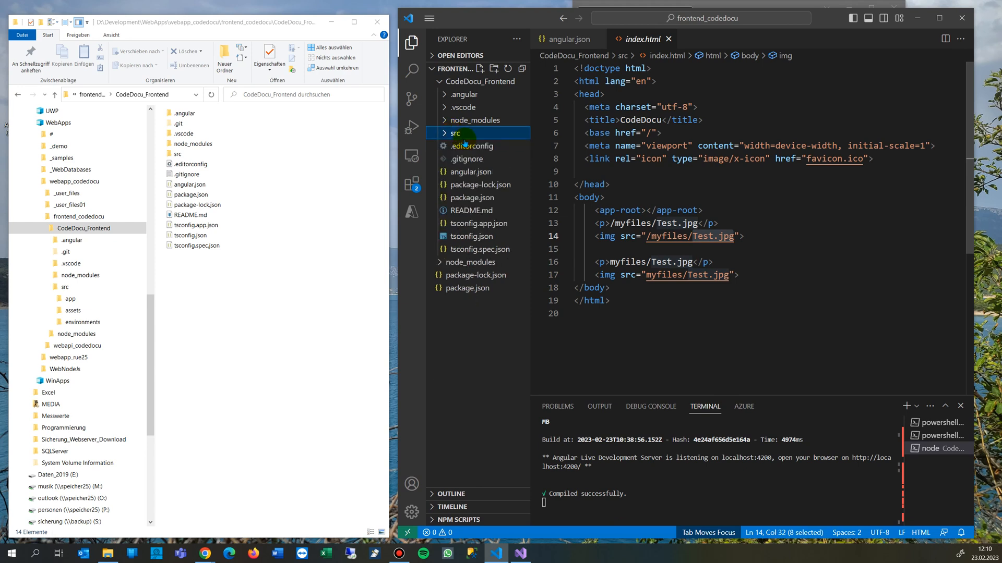
click(456, 132)
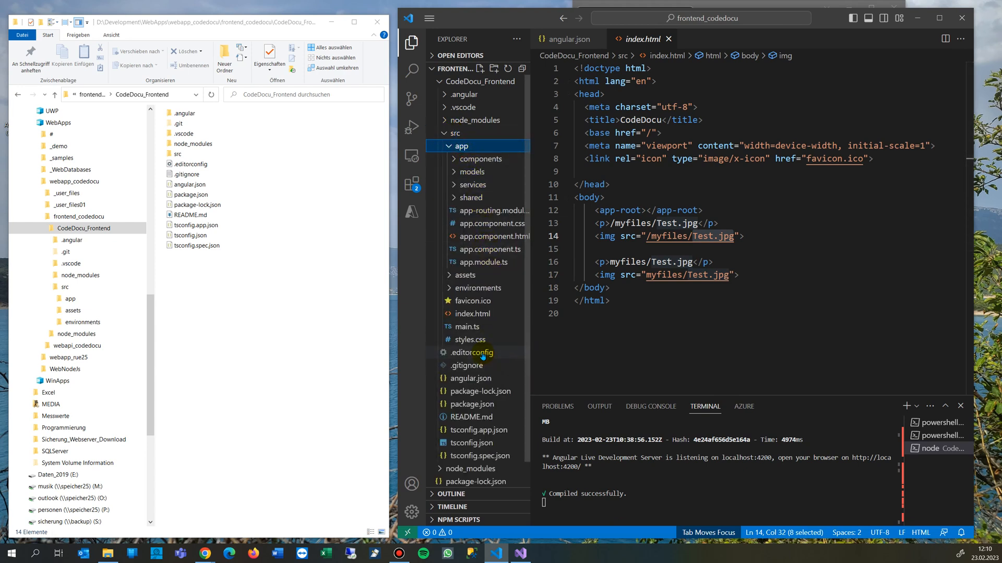
click(465, 274)
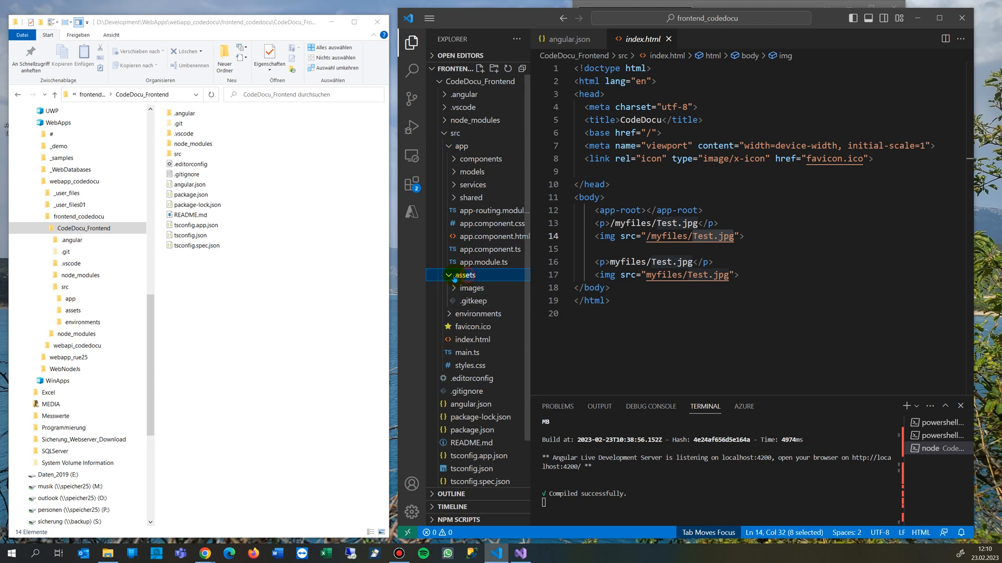
click(474, 288)
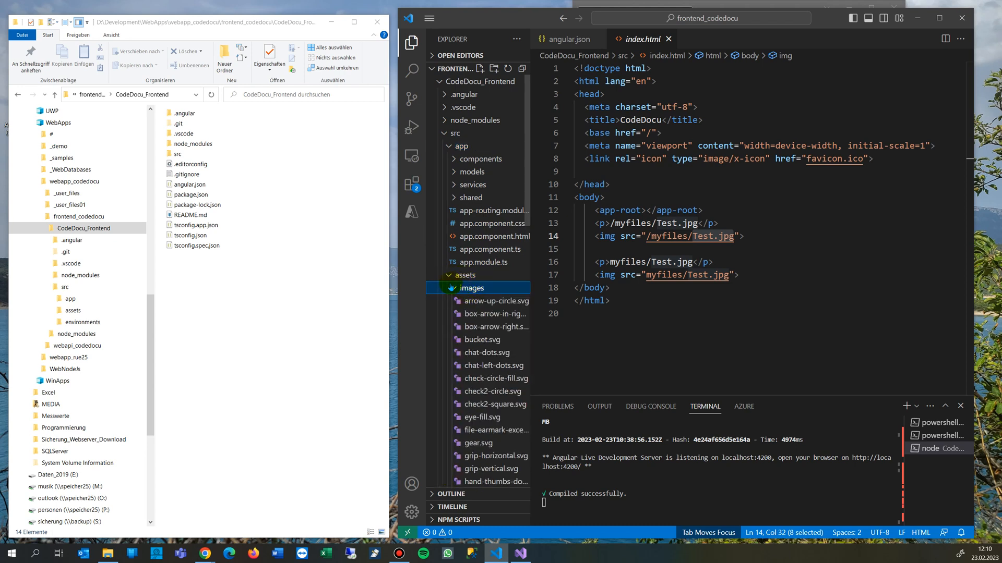
click(464, 275)
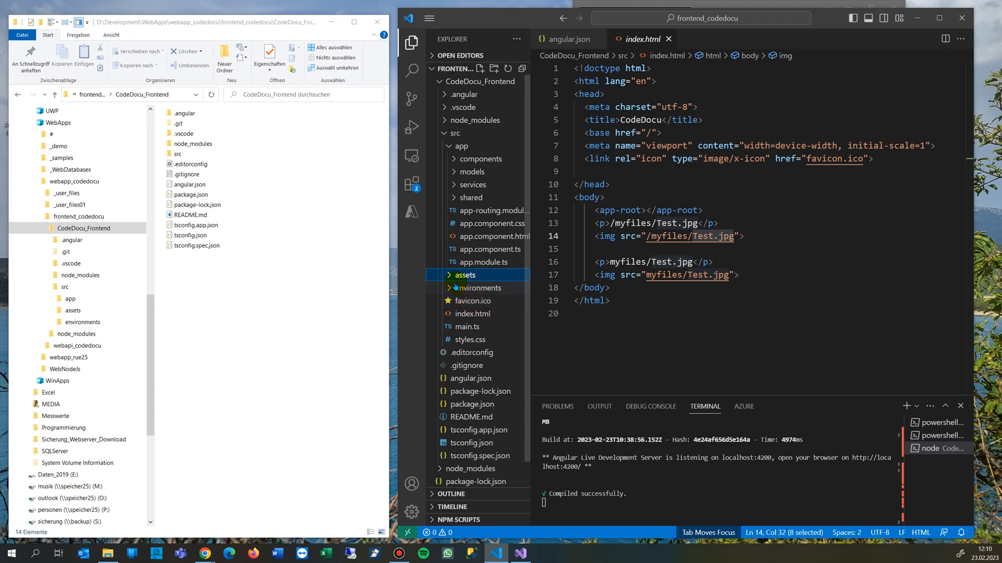
click(463, 274)
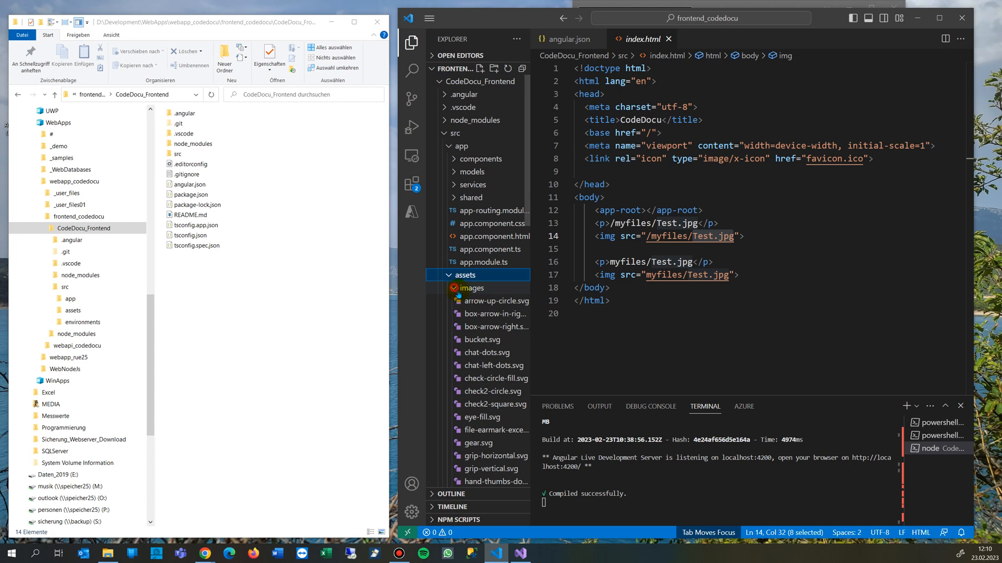
click(473, 288)
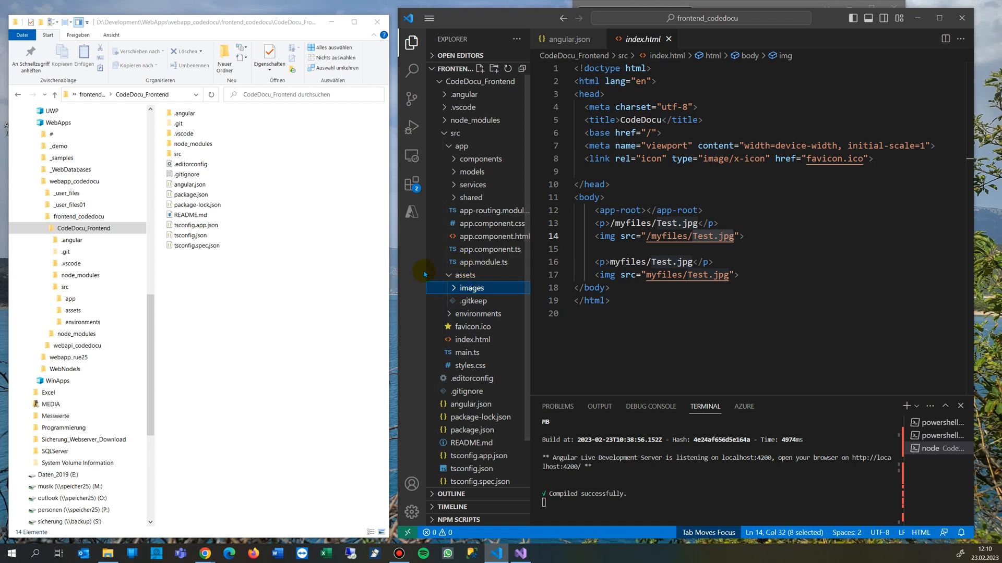
click(460, 146)
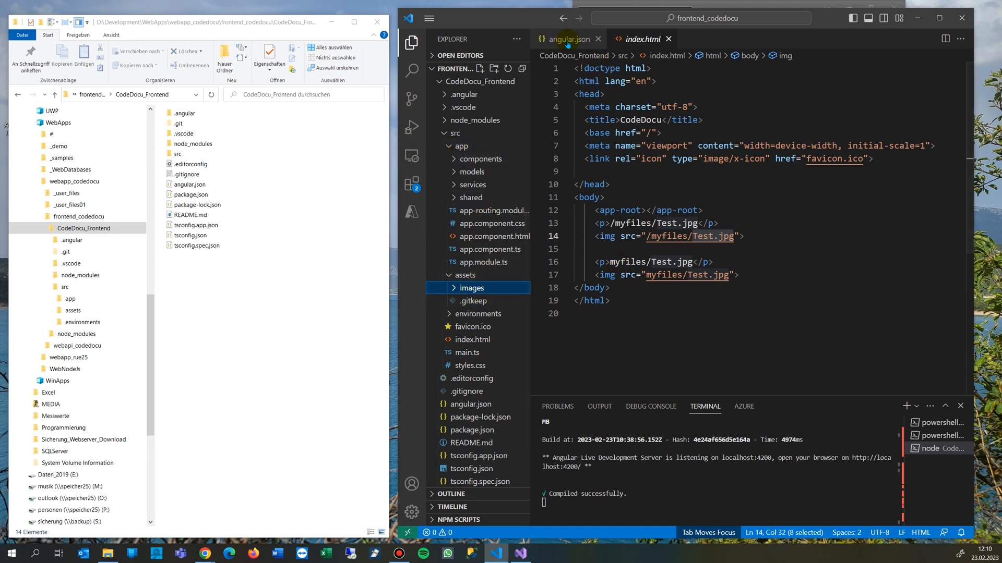
Step: Show angular.json's build assets entry mapping ../../_user_files to /myfiles/
click(564, 38)
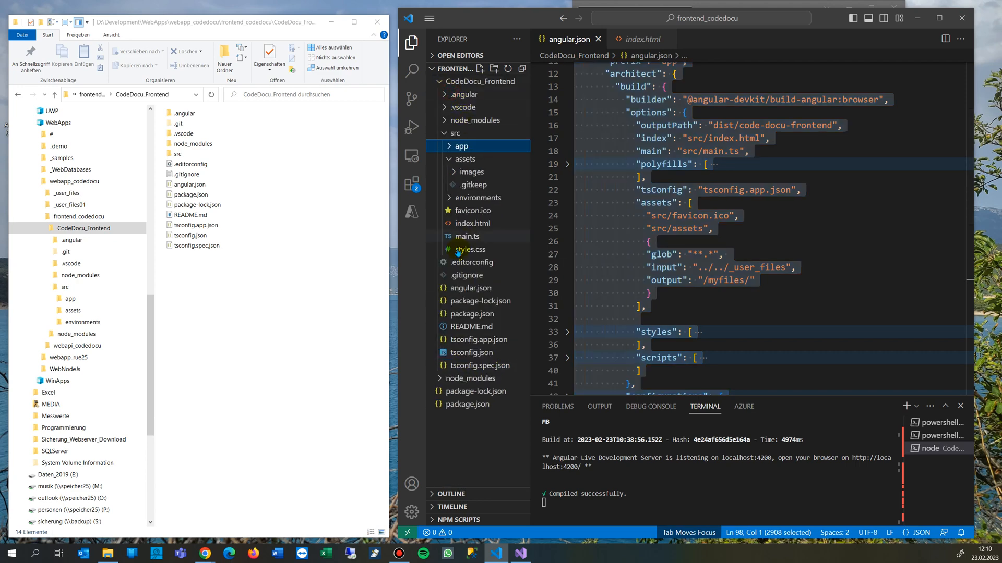
click(460, 146)
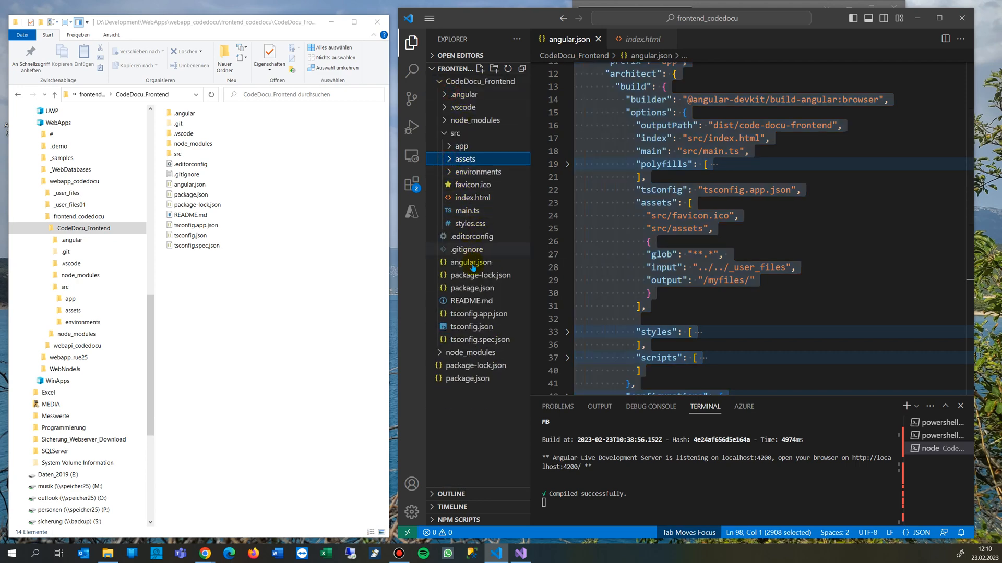
click(472, 262)
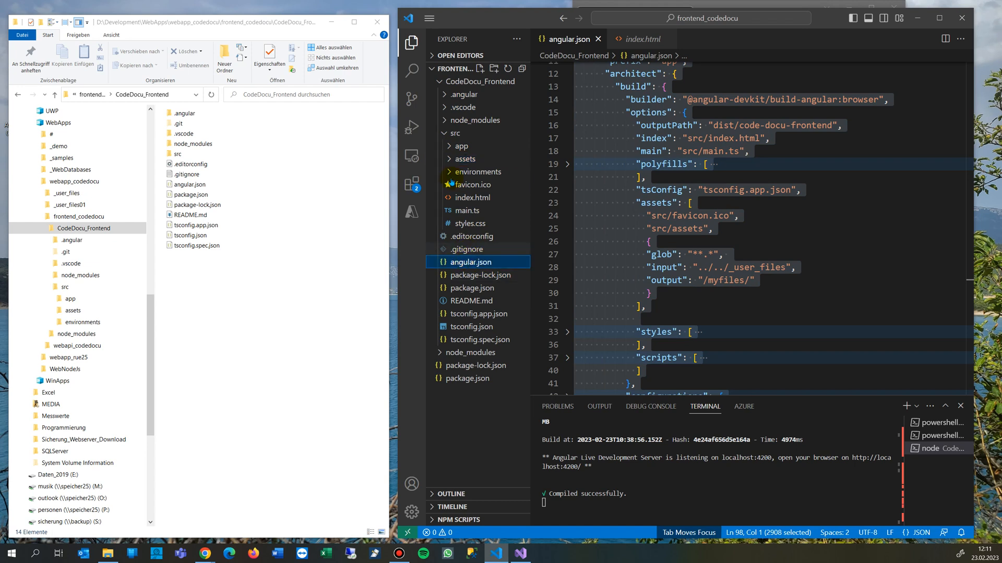
click(456, 134)
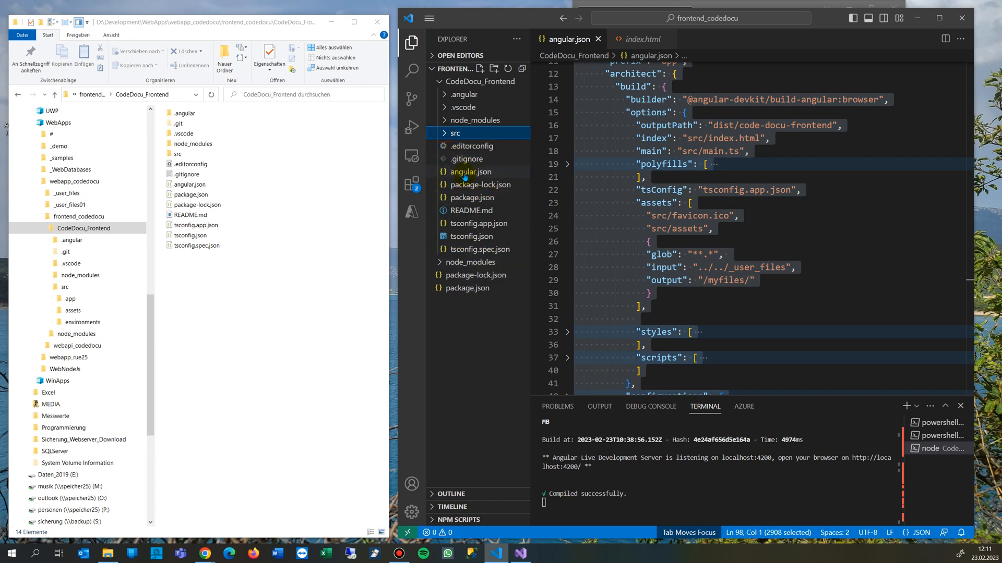
click(471, 171)
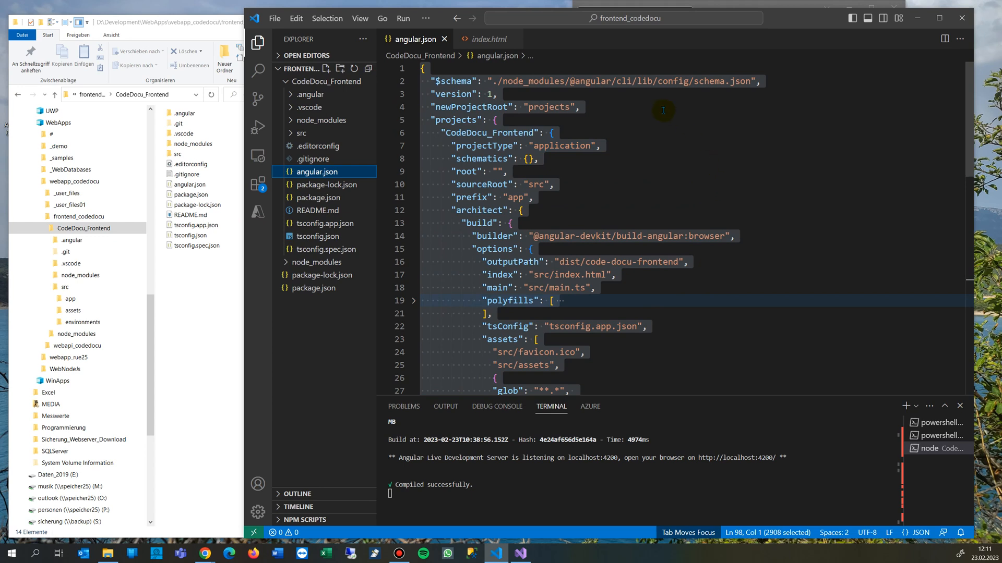
mouse_move(730, 95)
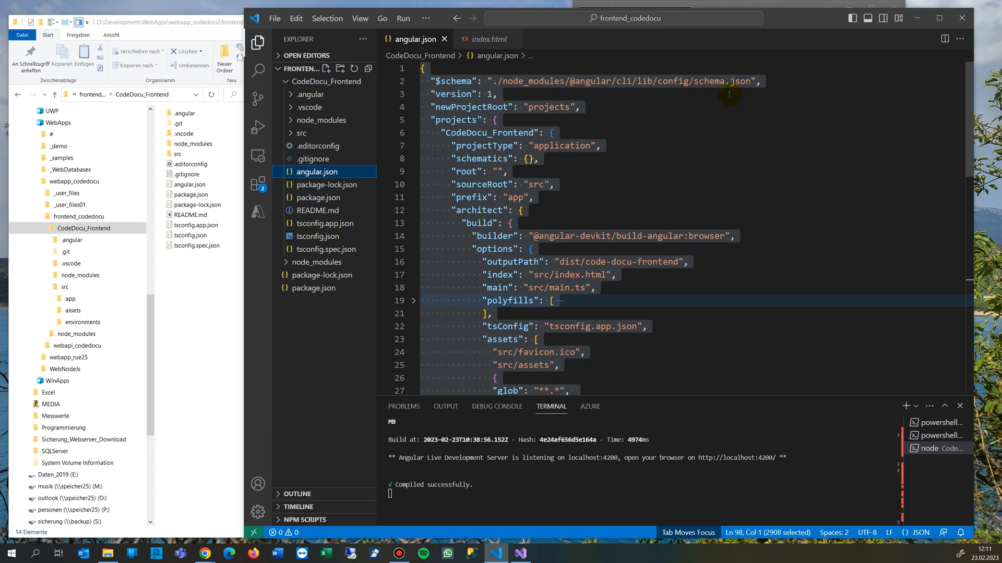
mouse_move(545, 116)
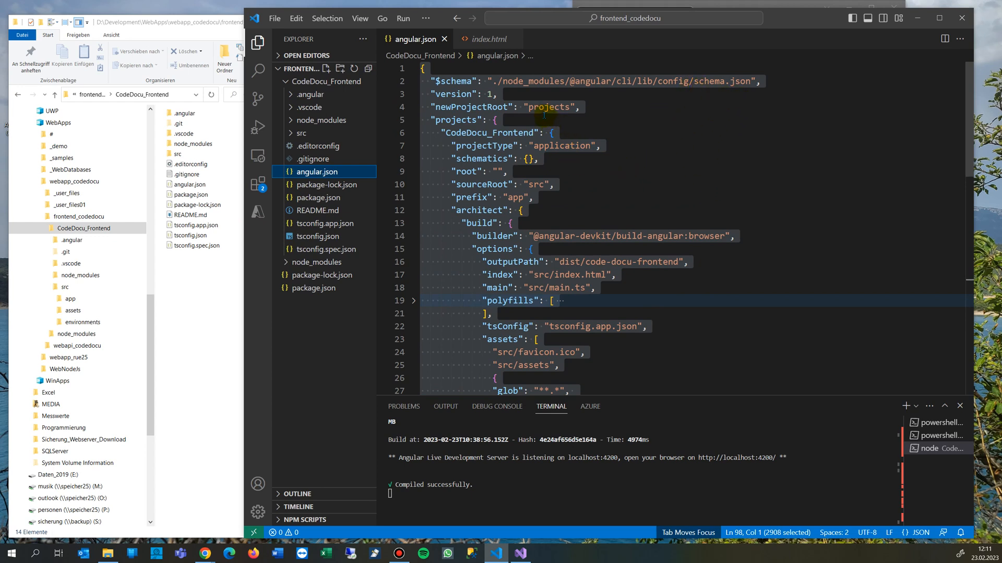
scroll(down, 3)
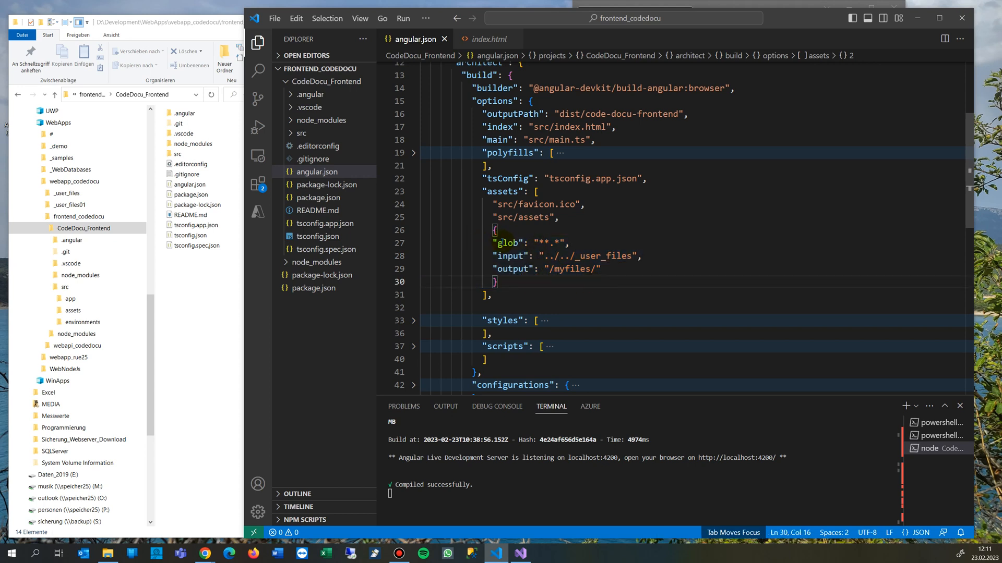
double_click(507, 243)
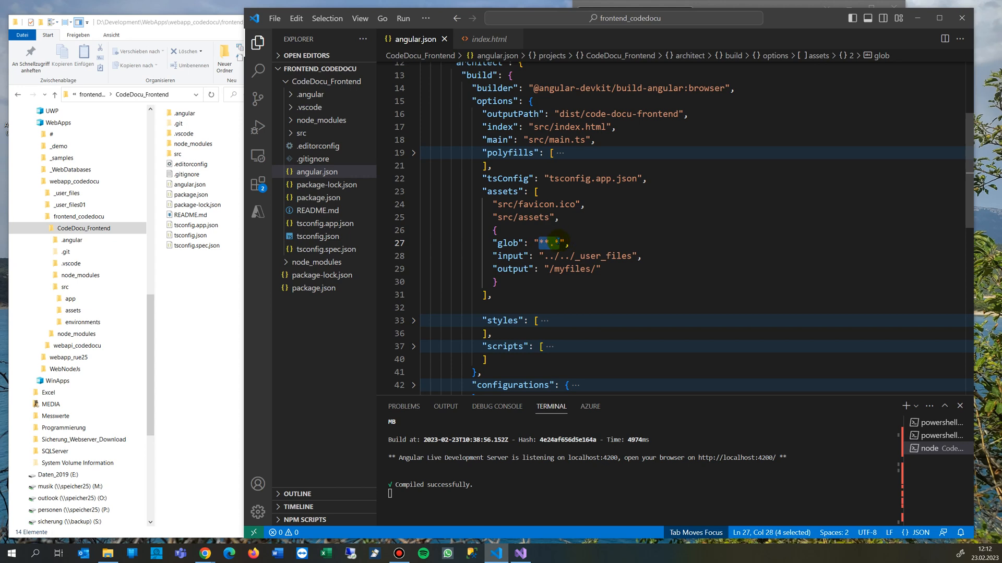
mouse_move(553, 243)
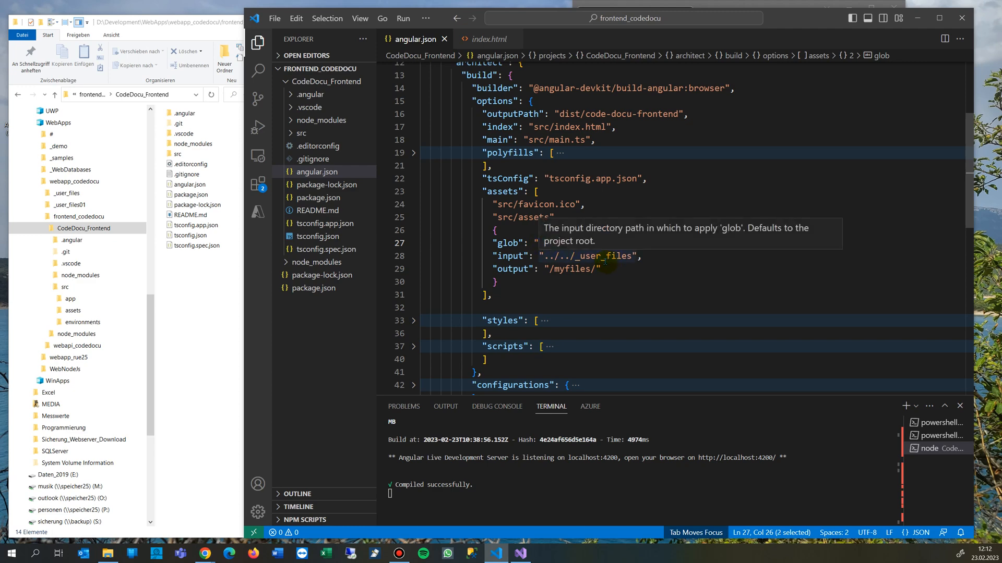
scroll(down, 3)
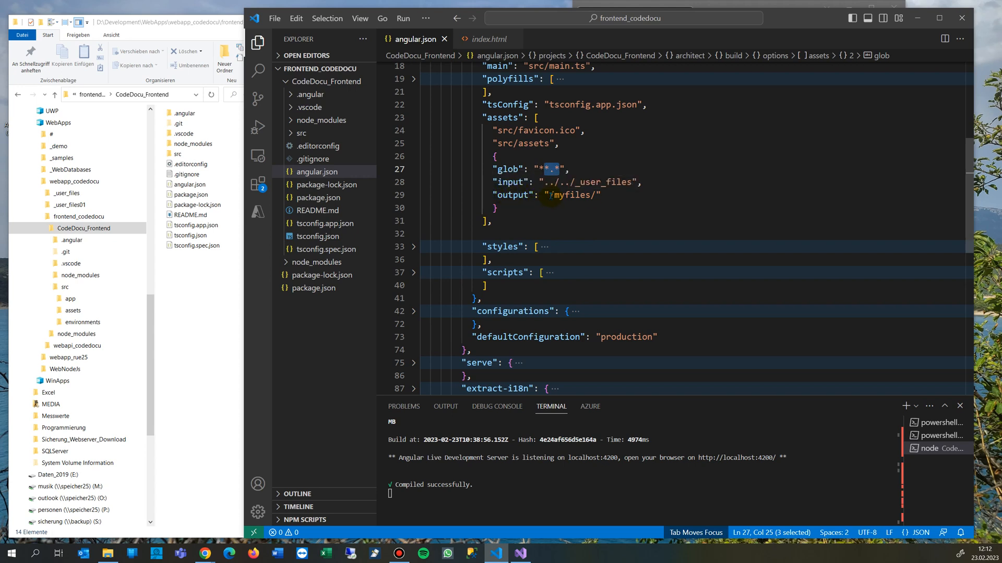
double_click(573, 195)
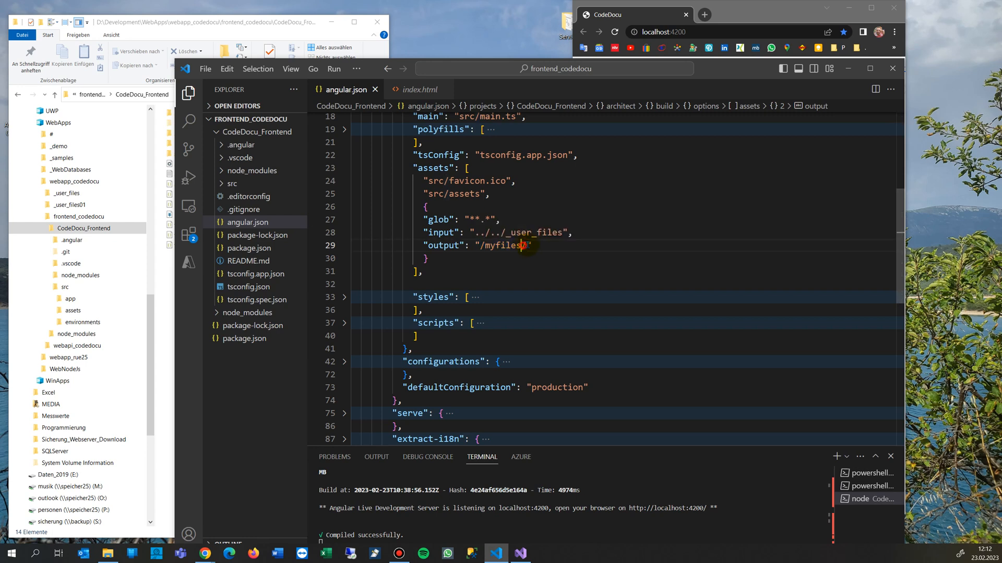
mouse_move(505, 245)
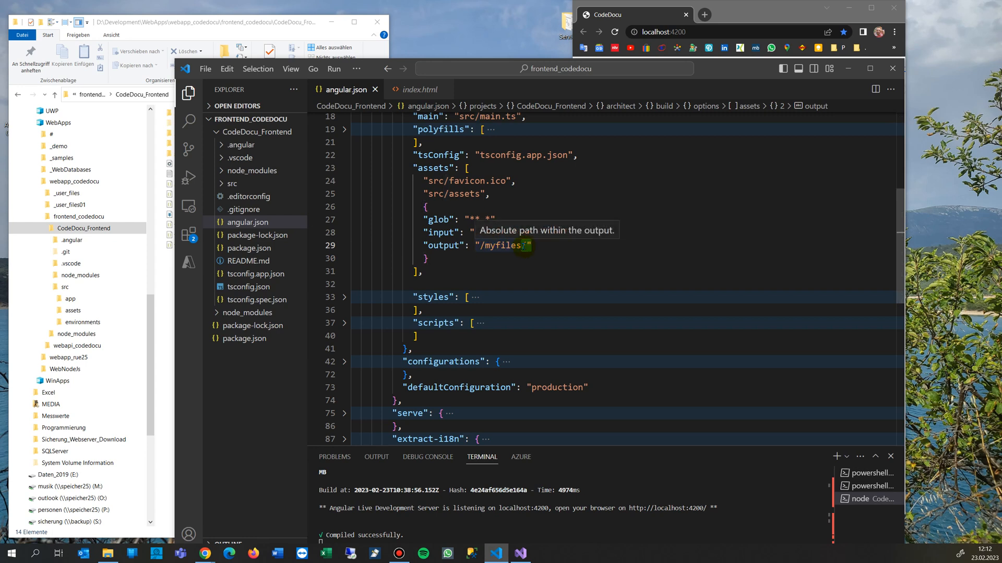
text(../../_user_files",)
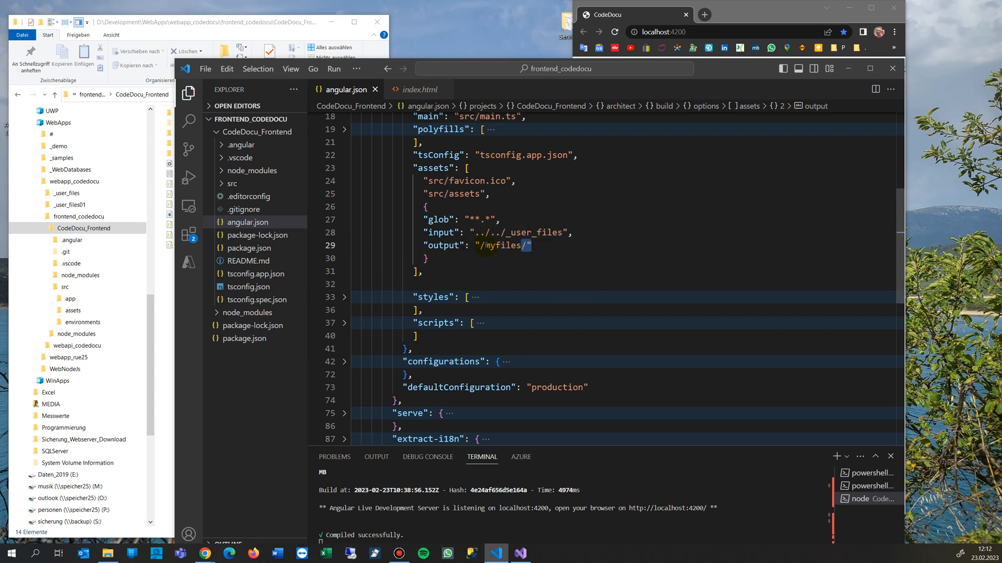
mouse_move(502, 245)
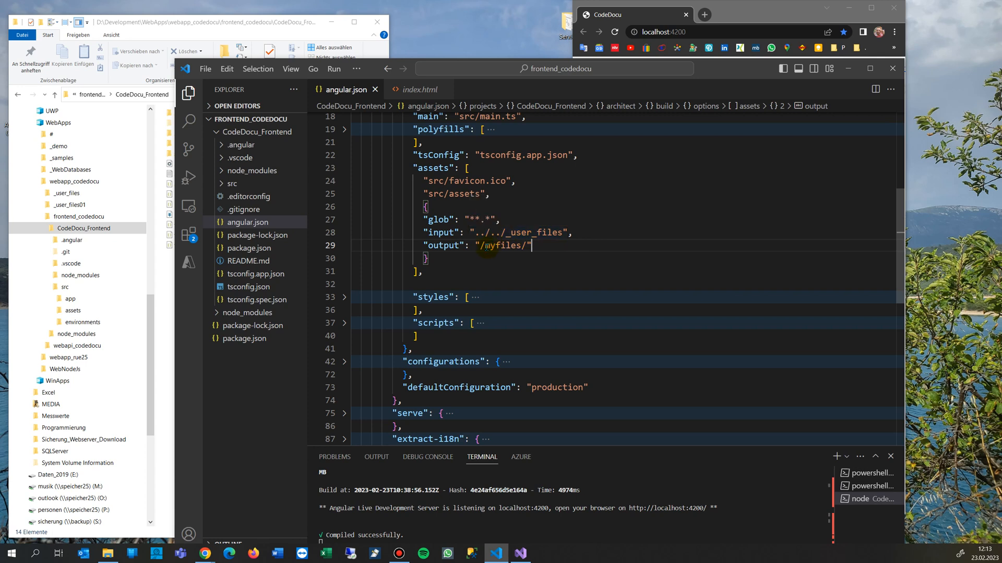
double_click(505, 245)
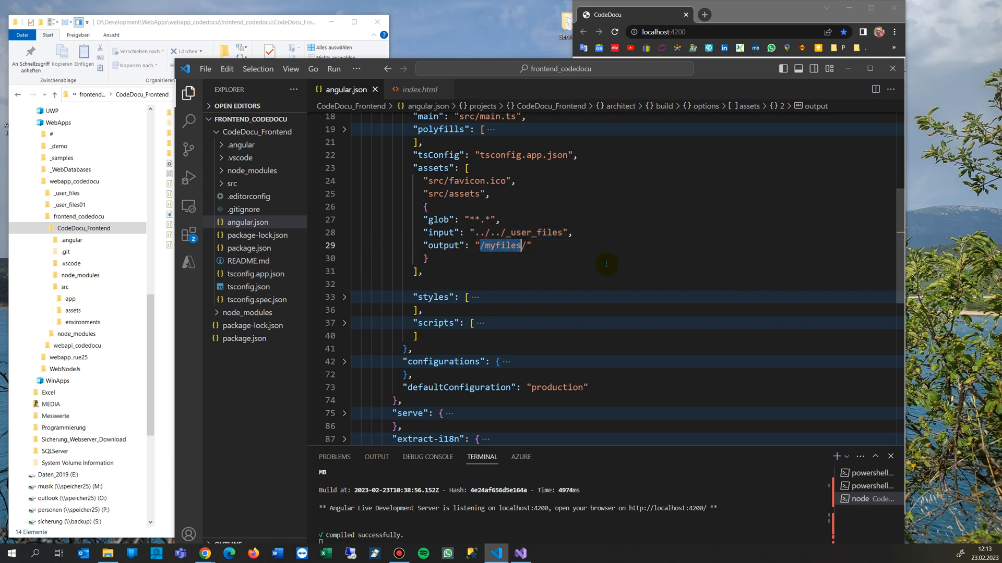
mouse_move(555, 261)
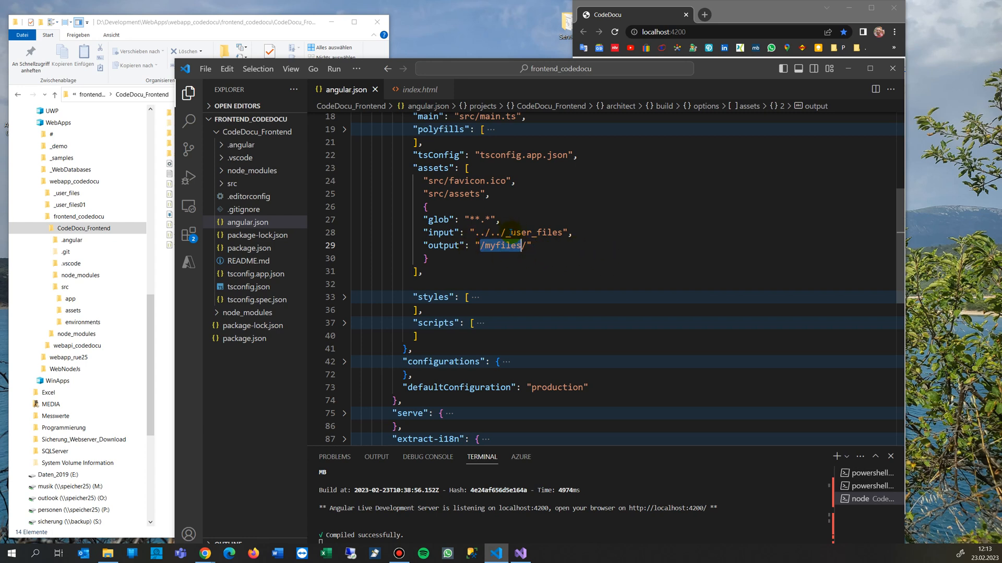
mouse_move(503, 232)
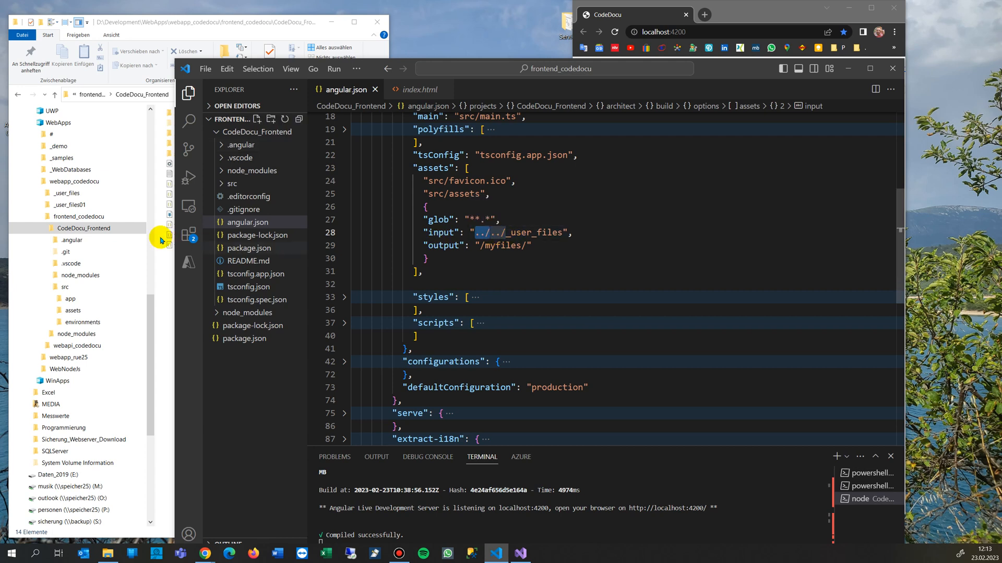
Step: Enter _user_files in File Explorer and mark the ../ part of the assets input path
click(78, 216)
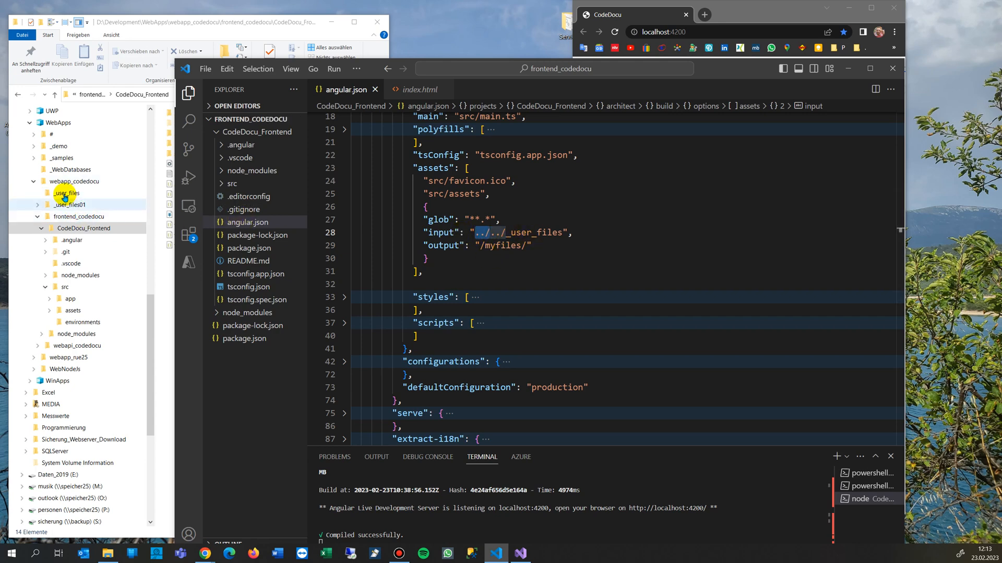
double_click(66, 192)
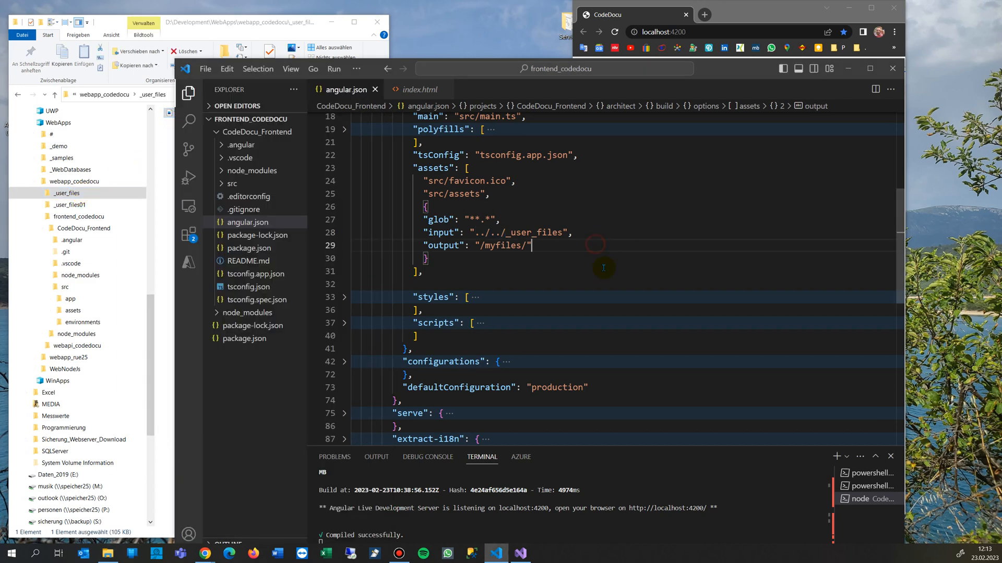
mouse_move(476, 232)
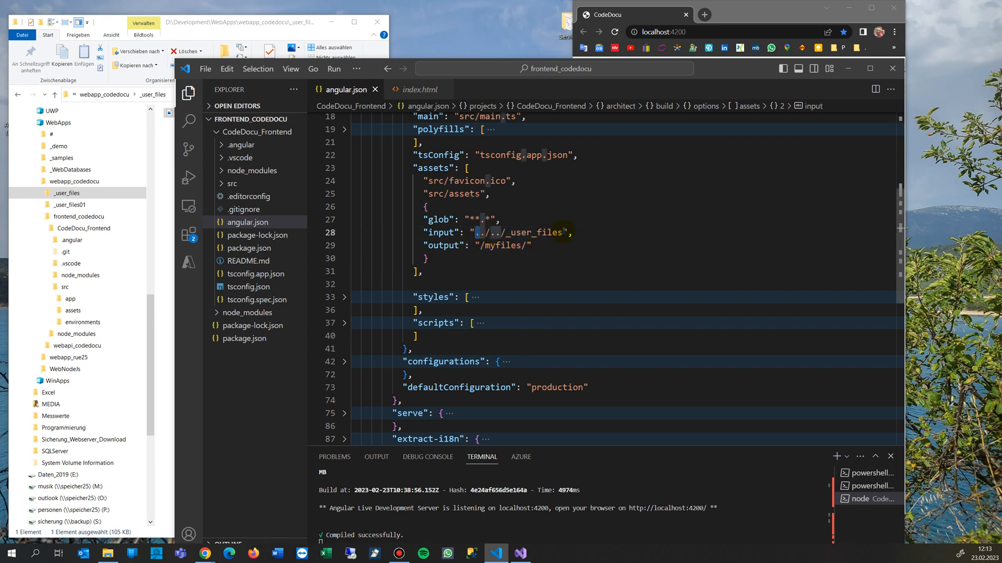
mouse_move(518, 233)
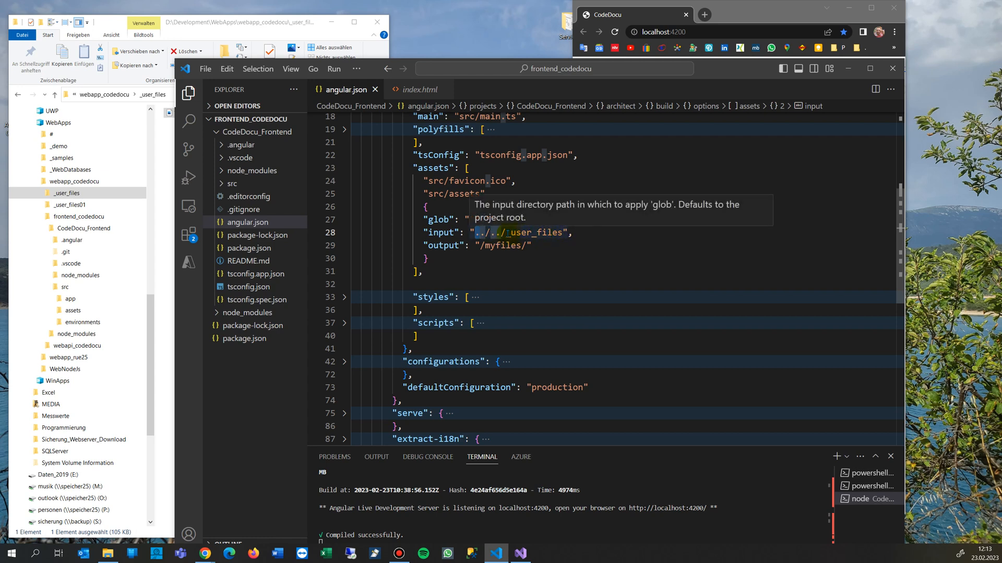
double_click(536, 233)
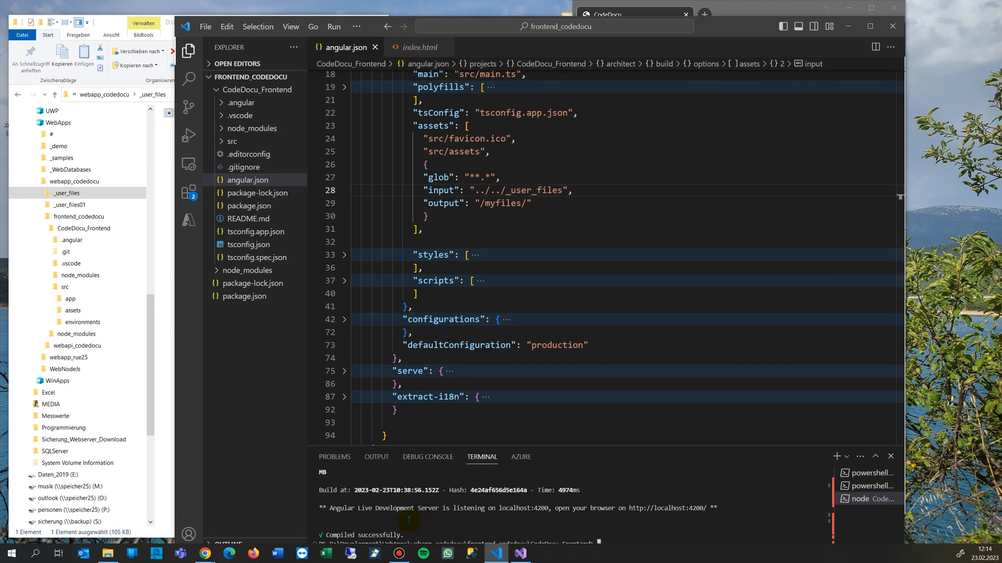
Step: Restart the dev server with ng serve -o so localhost:4200 reloads showing Test.jpg twice
click(357, 26)
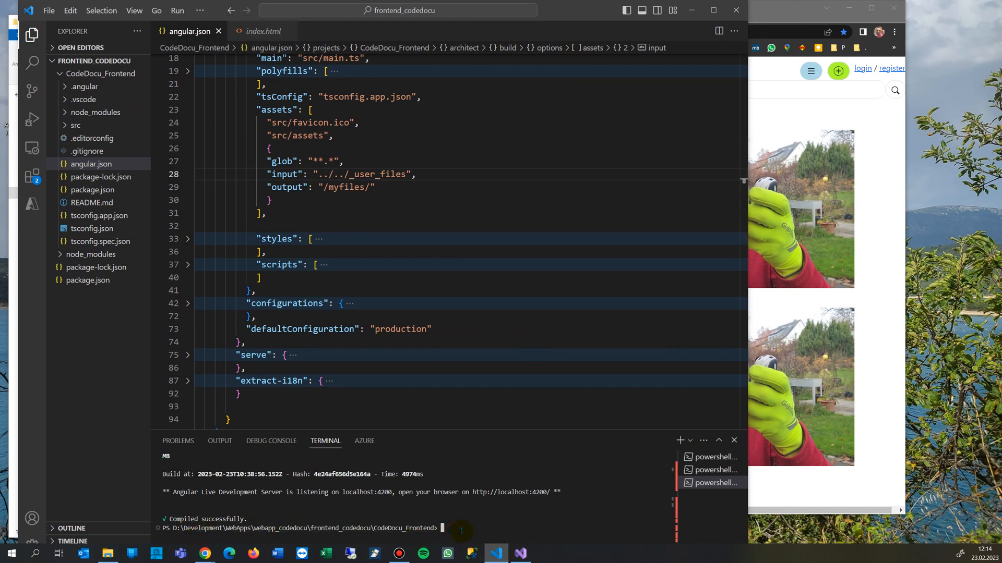
text(ng serve -o)
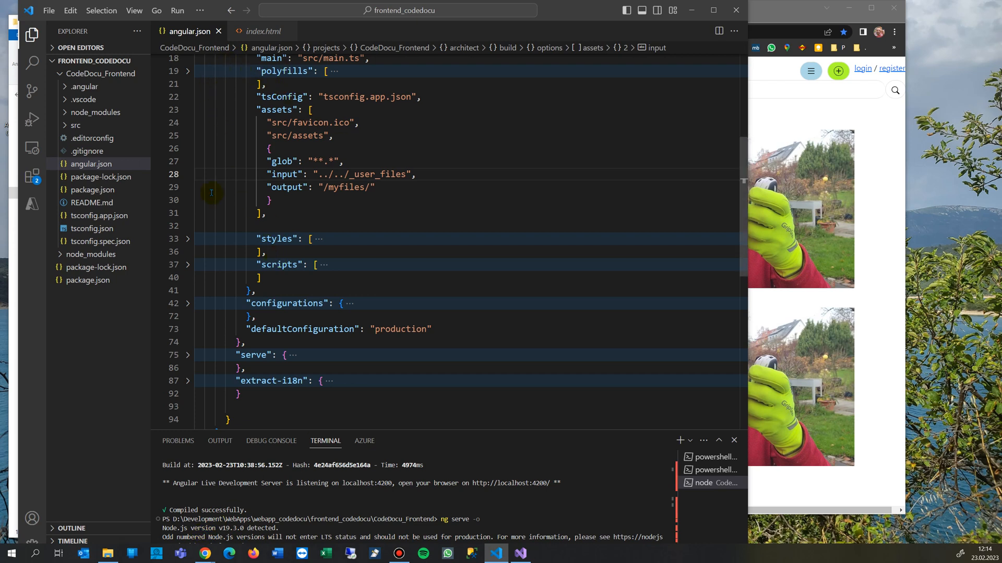
mouse_move(329, 249)
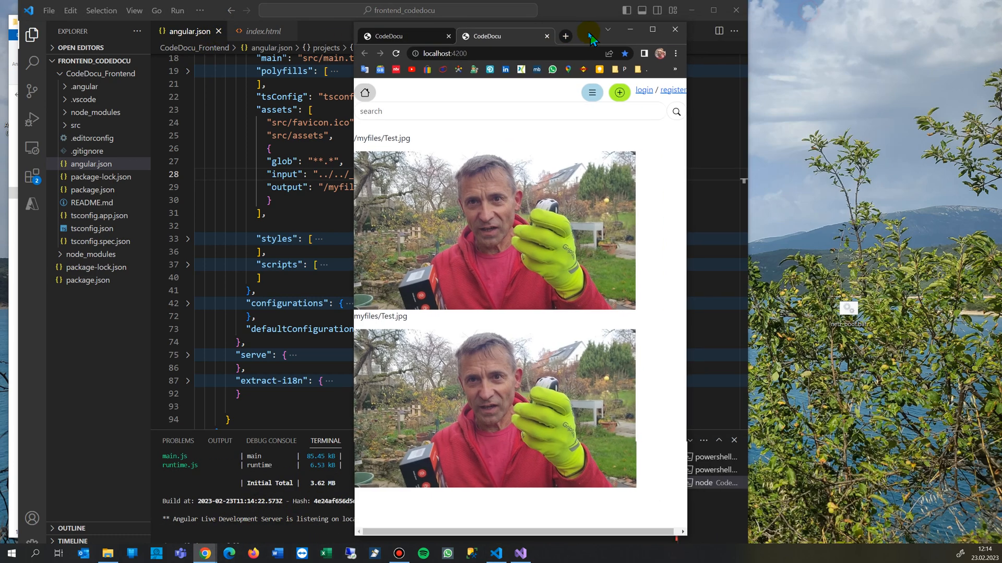
double_click(380, 138)
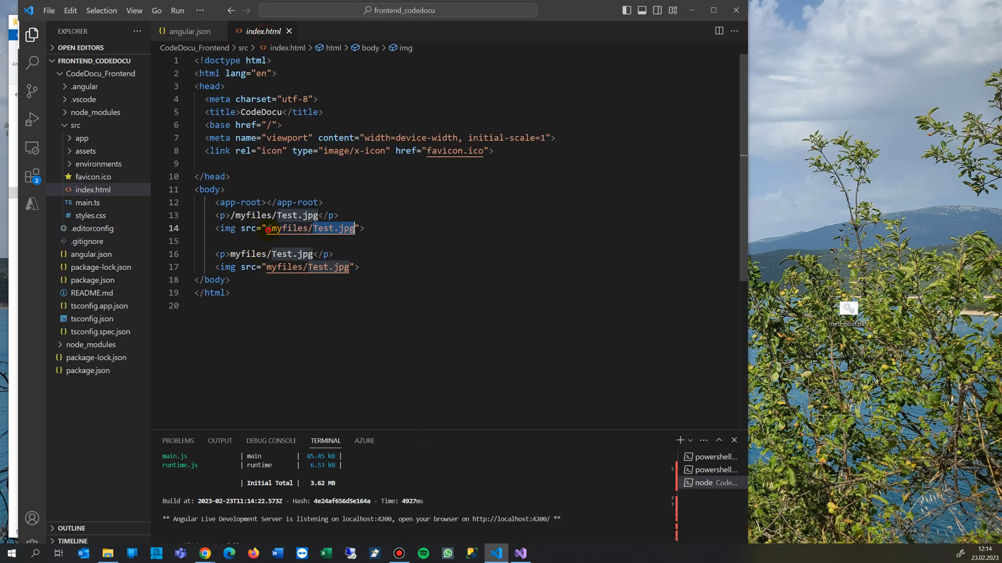
Step: Return to index.html with the <img src="/myfiles/Test.jpg"> lines
text(/)
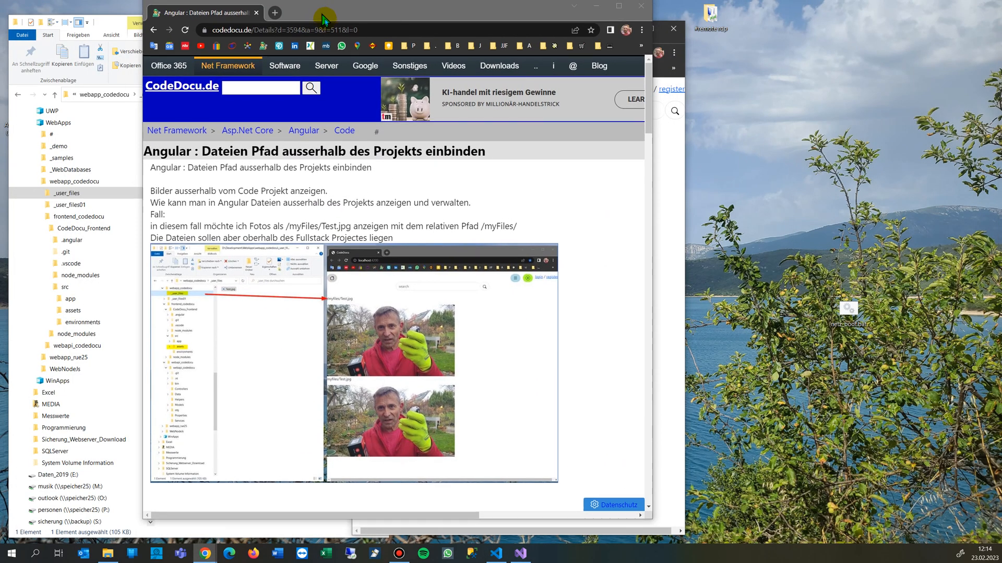
Step: Scroll the codedocu.de article to its angular.json assets snippet
scroll(down, 3)
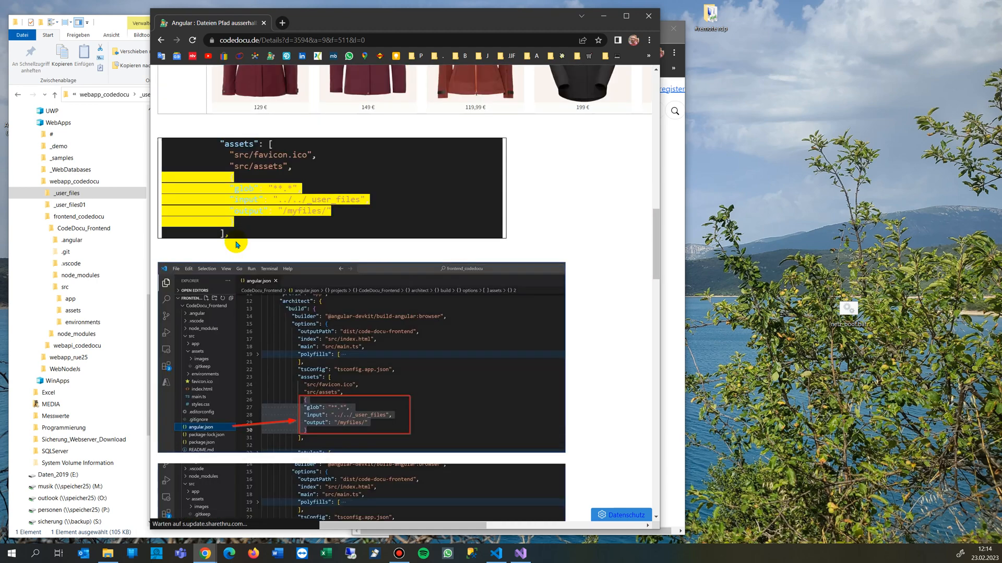